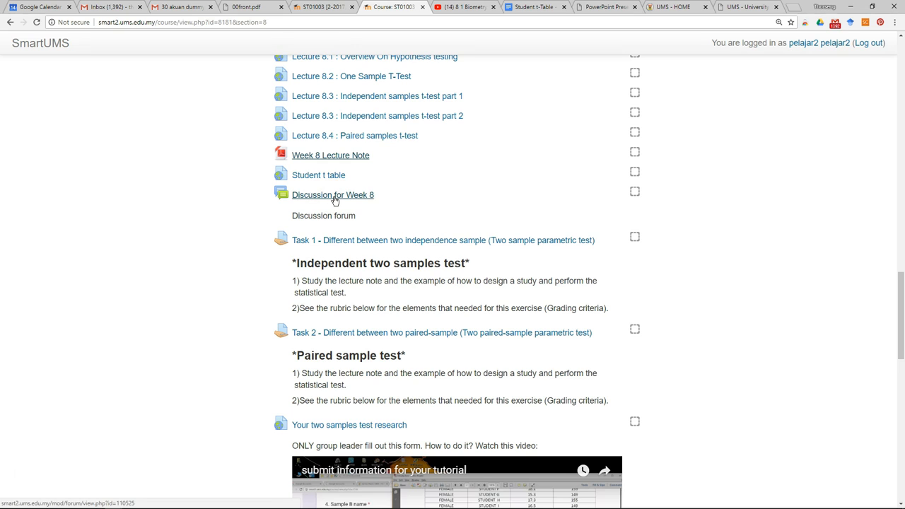
Step: Bring up the 'Discussion for Week 8' forum in its own tab and switch to it
right_click(334, 196)
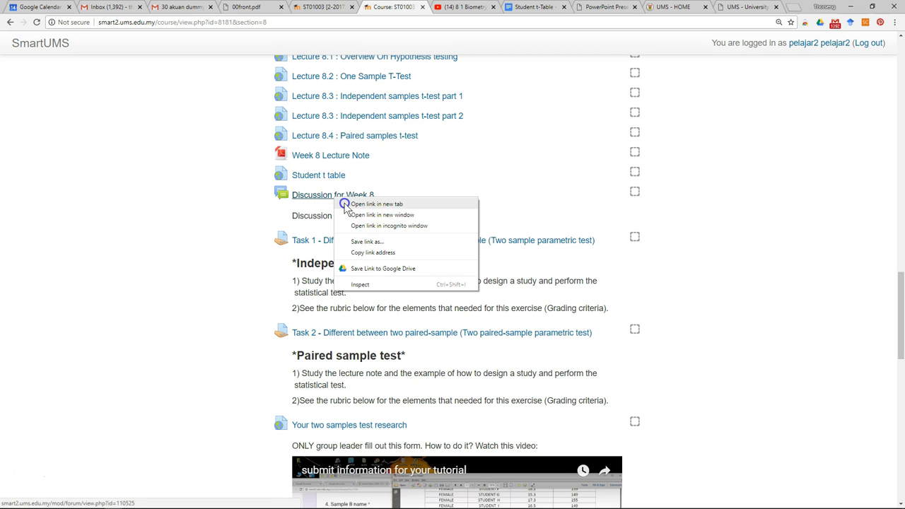
click(374, 204)
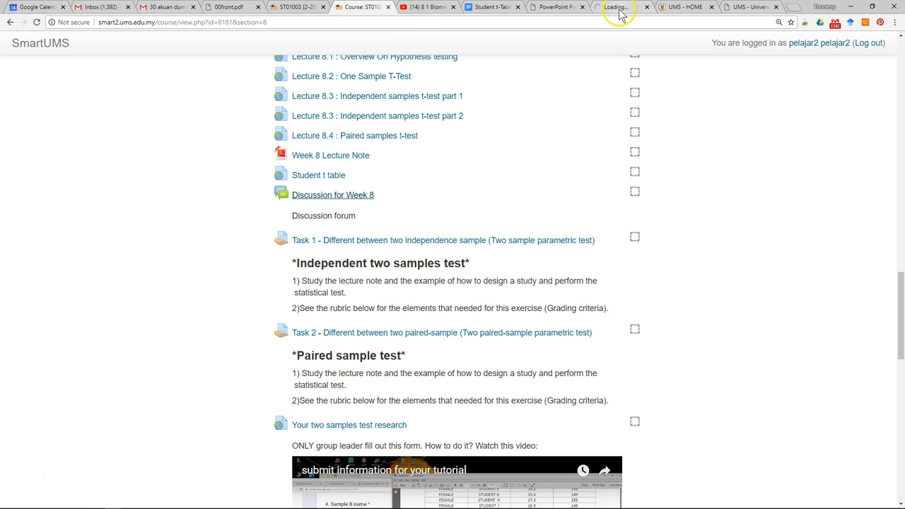
click(333, 195)
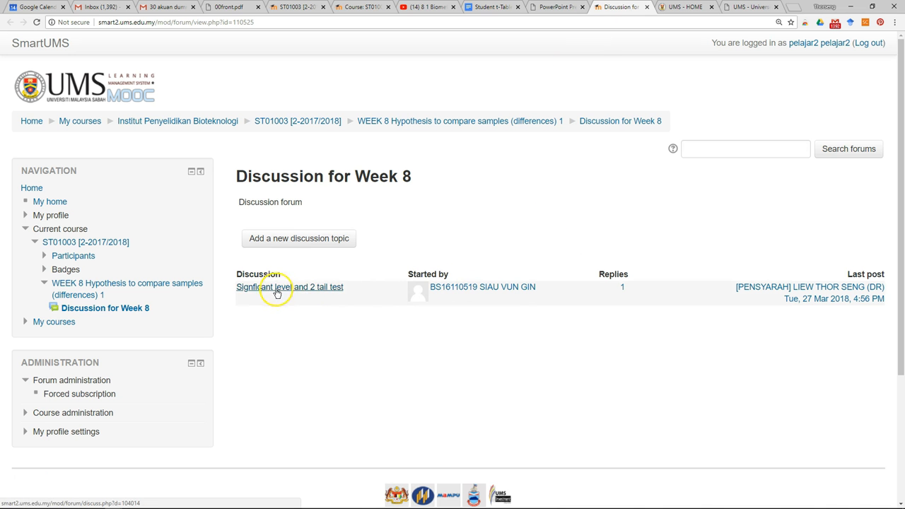
mouse_move(300, 244)
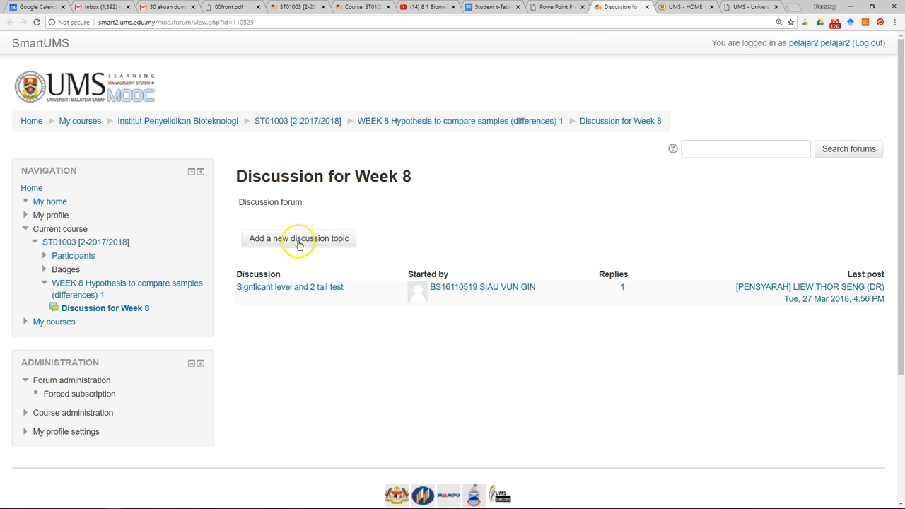
mouse_move(340, 309)
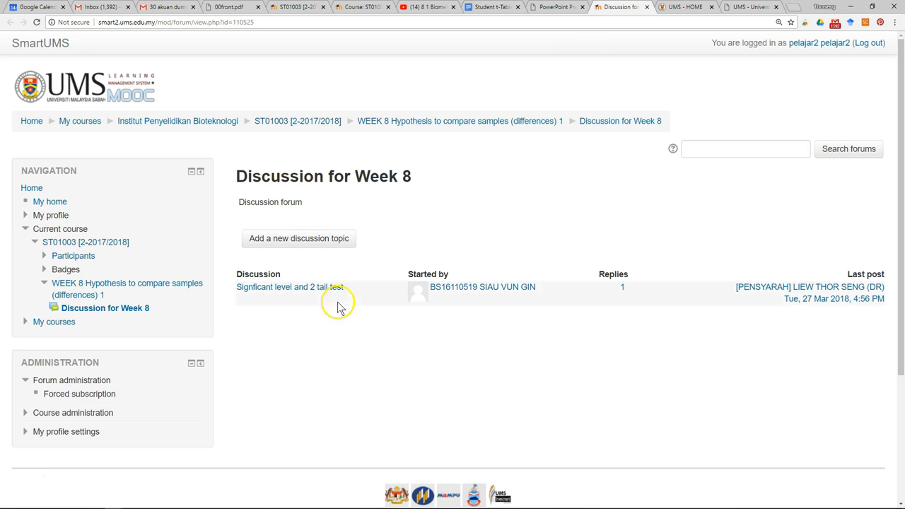
mouse_move(308, 293)
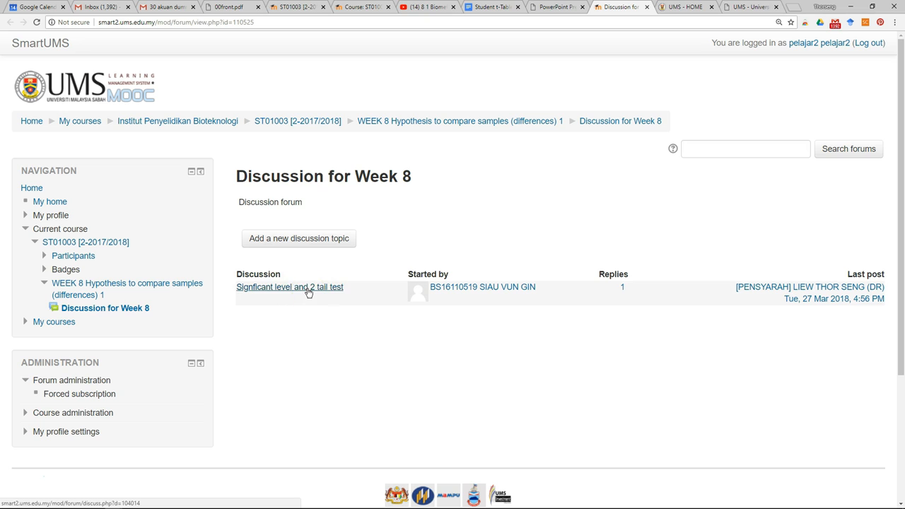
mouse_move(331, 274)
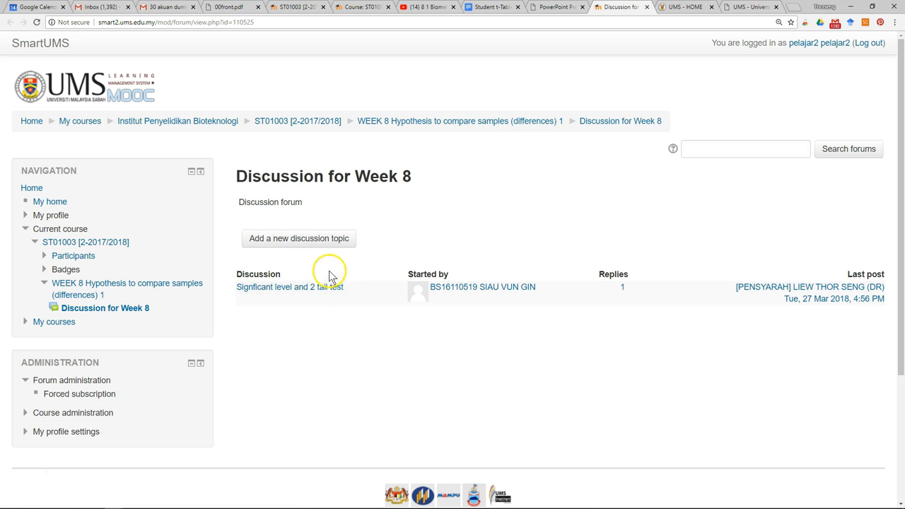
mouse_move(290, 304)
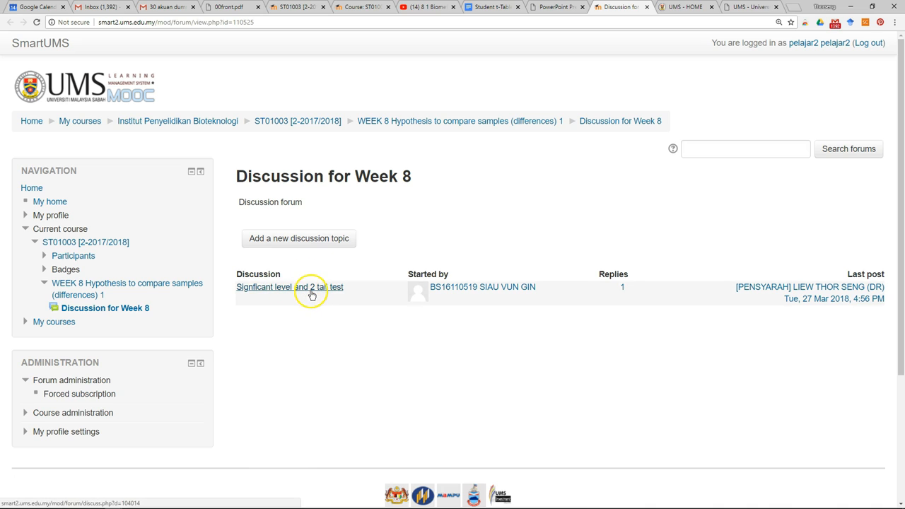
mouse_move(294, 289)
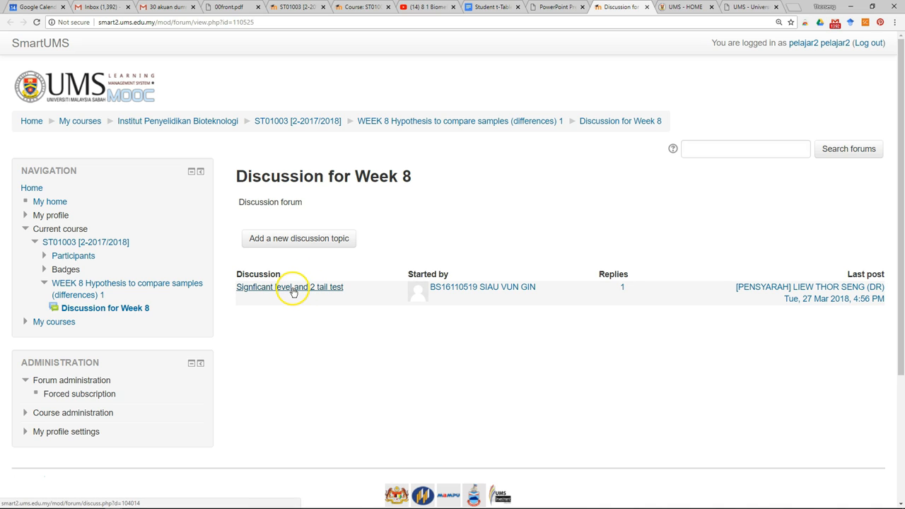
Step: Enter the 'Signficant level and 2 tail test' thread and start a reply to the tutor's answer
click(289, 286)
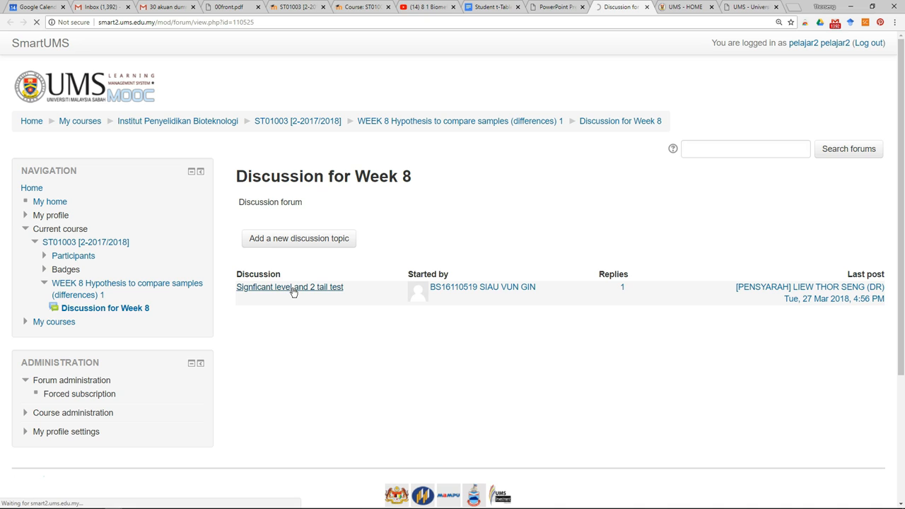
click(290, 286)
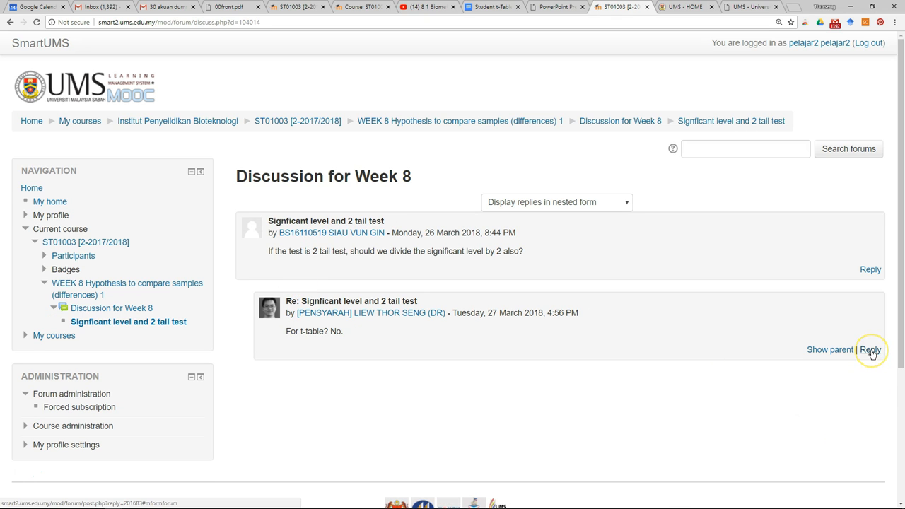
click(873, 348)
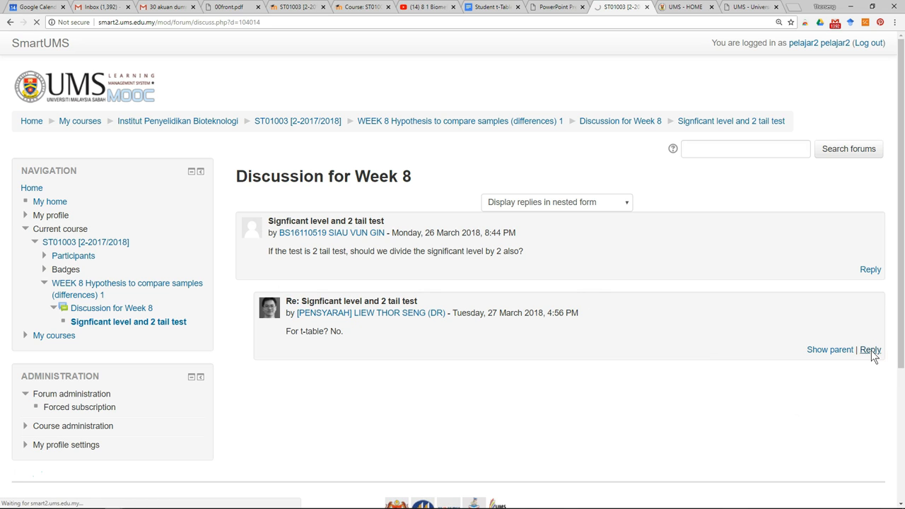
Step: Write 'testing' as the reply message and reveal the full editor toolbar
click(872, 348)
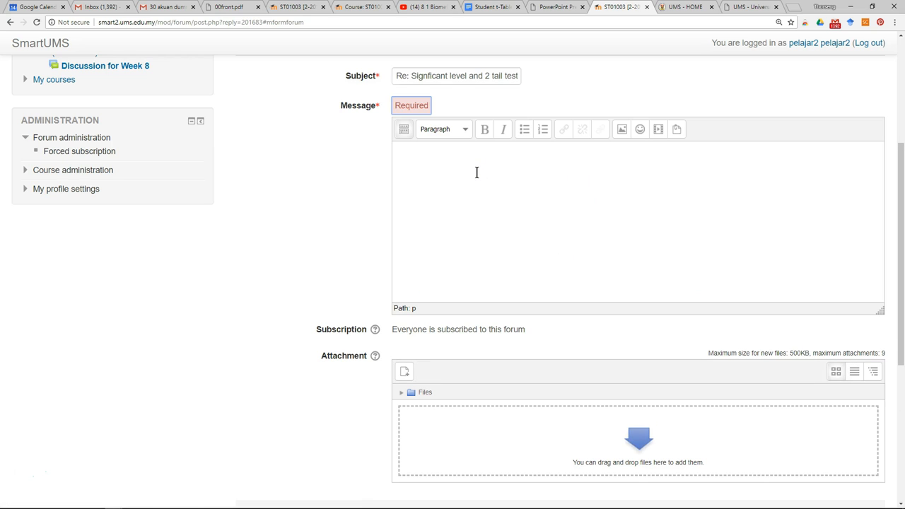
text(testing)
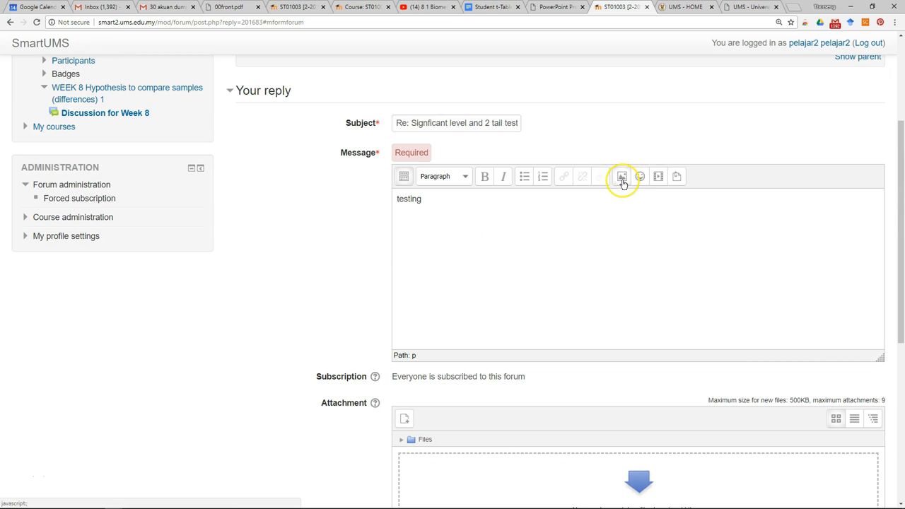
mouse_move(623, 176)
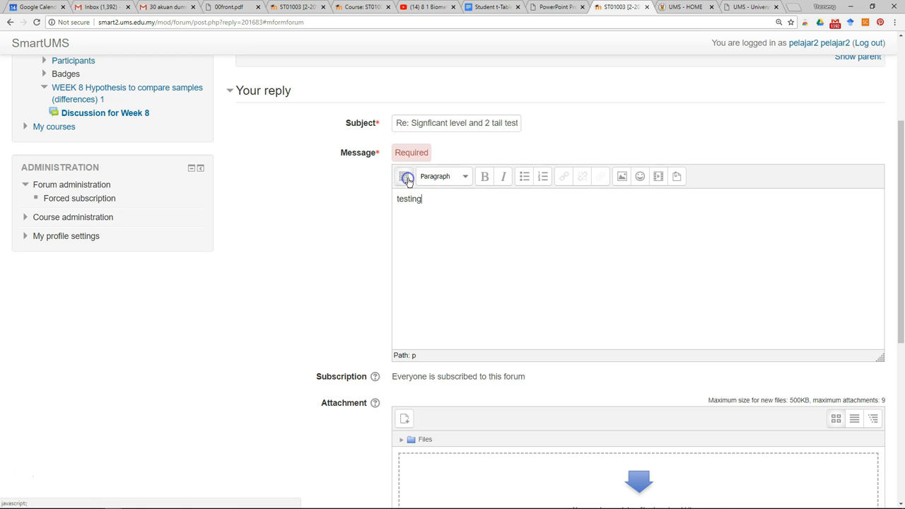
click(405, 176)
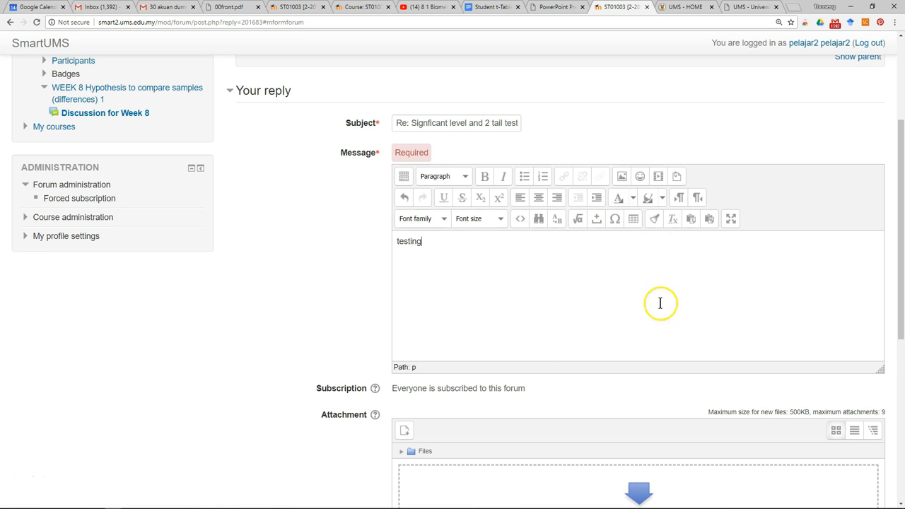
mouse_move(469, 271)
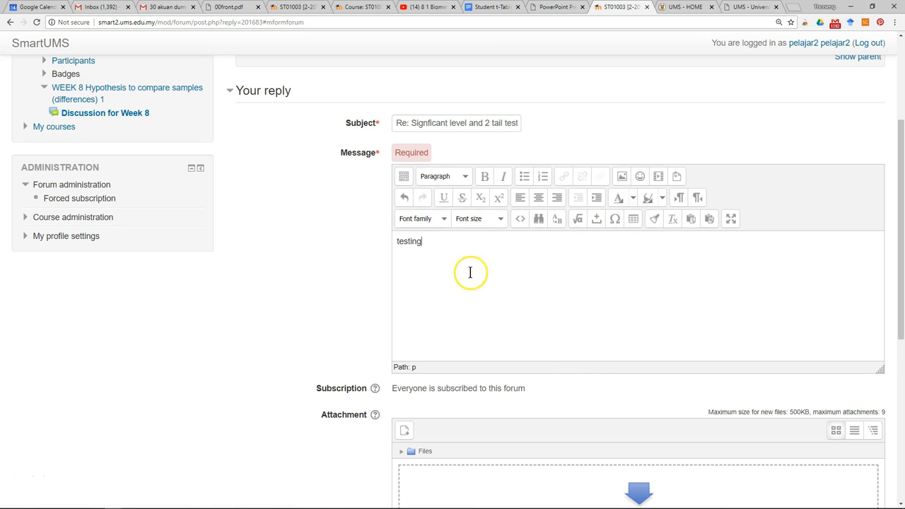
mouse_move(486, 235)
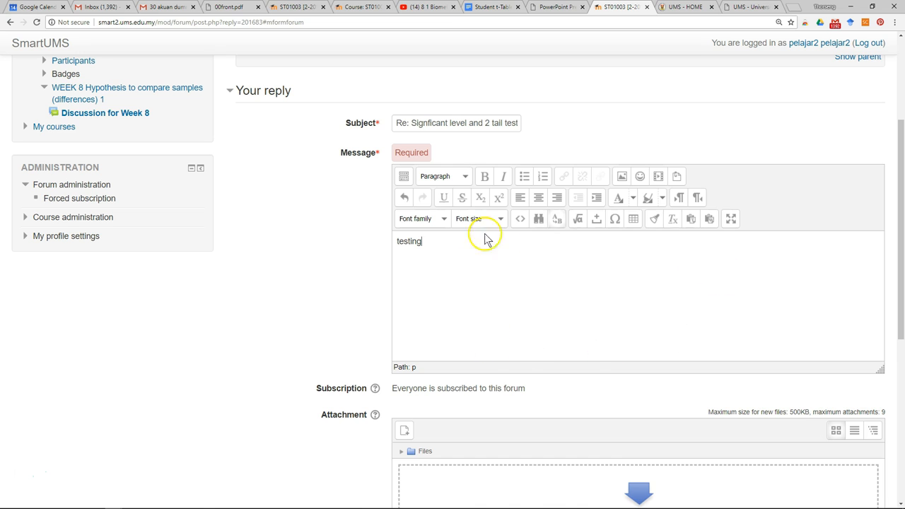
scroll(down, 3)
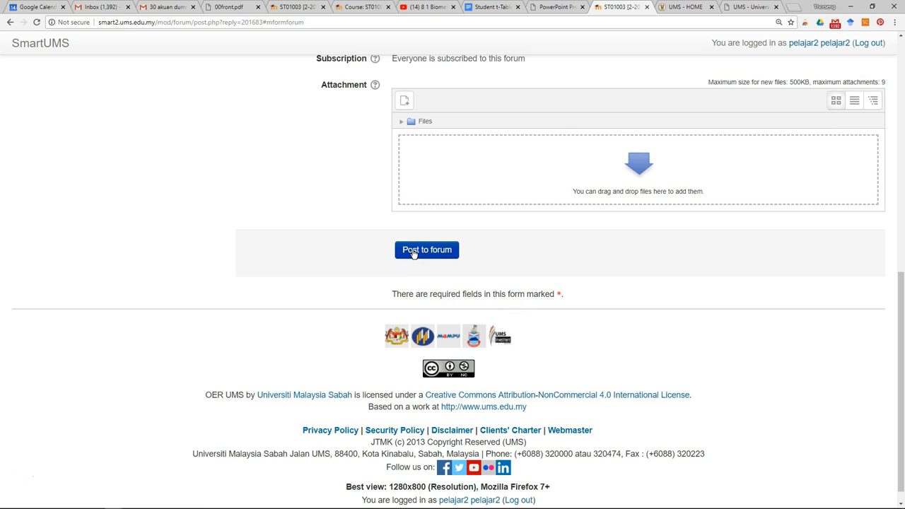
Step: Post the 'testing' reply and continue past the confirmation page
click(426, 249)
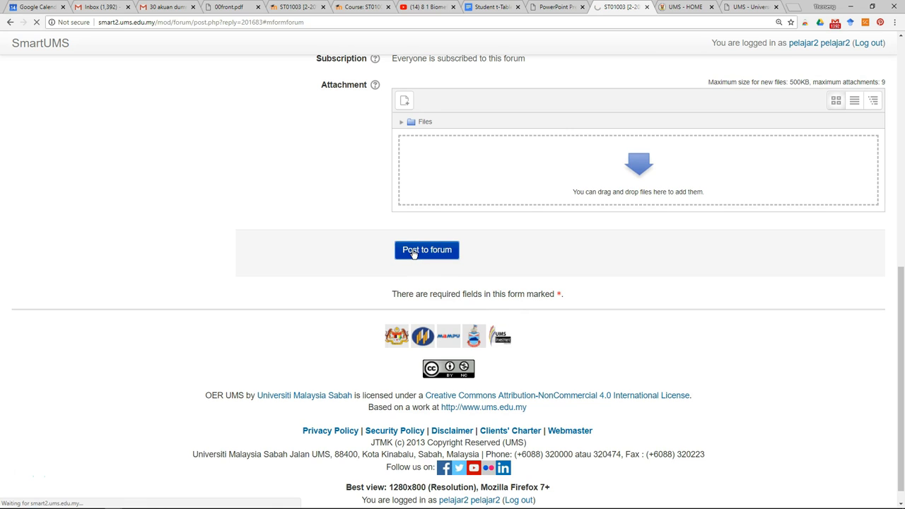
click(426, 249)
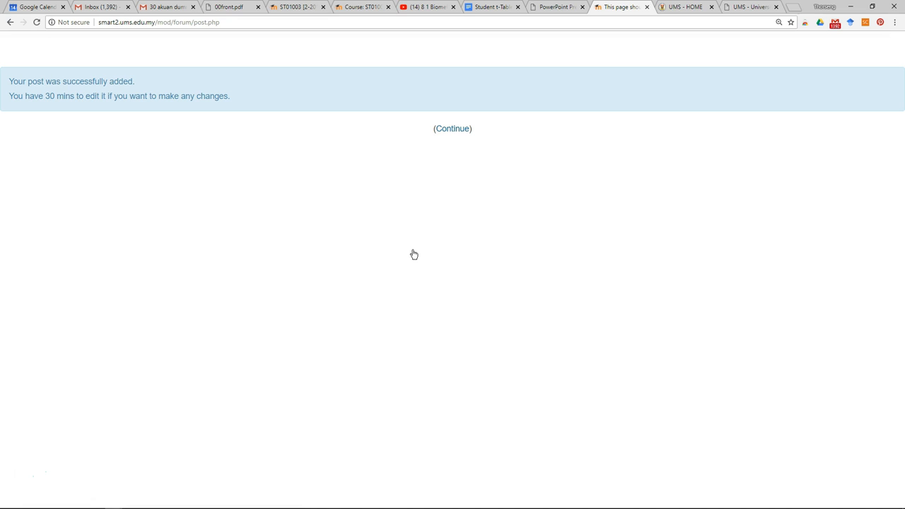
click(453, 128)
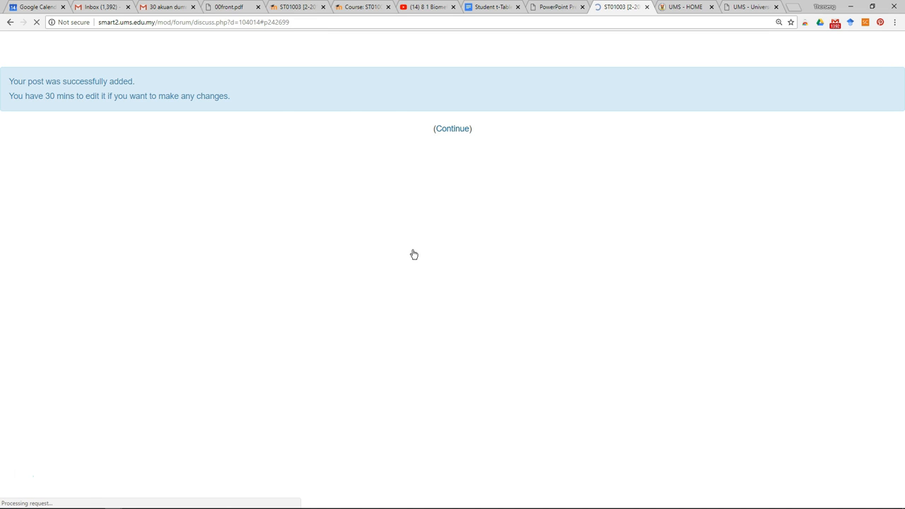
click(453, 127)
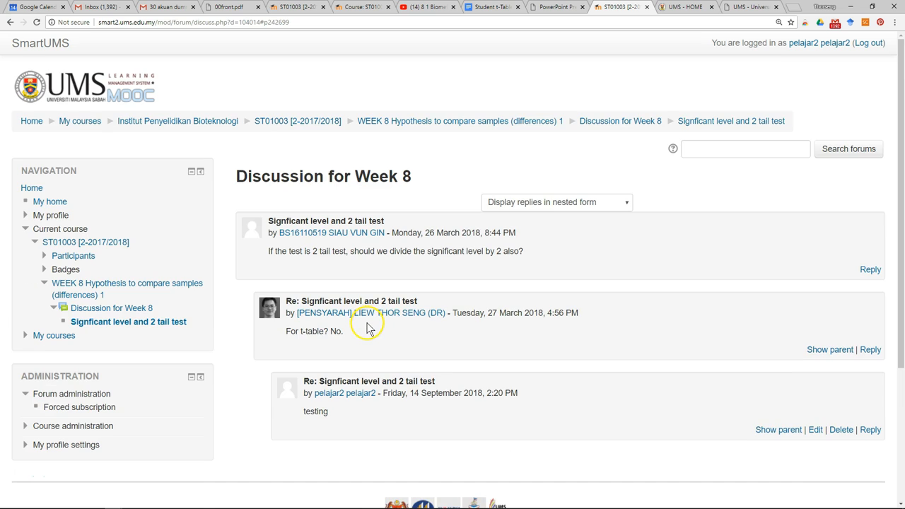
mouse_move(611, 121)
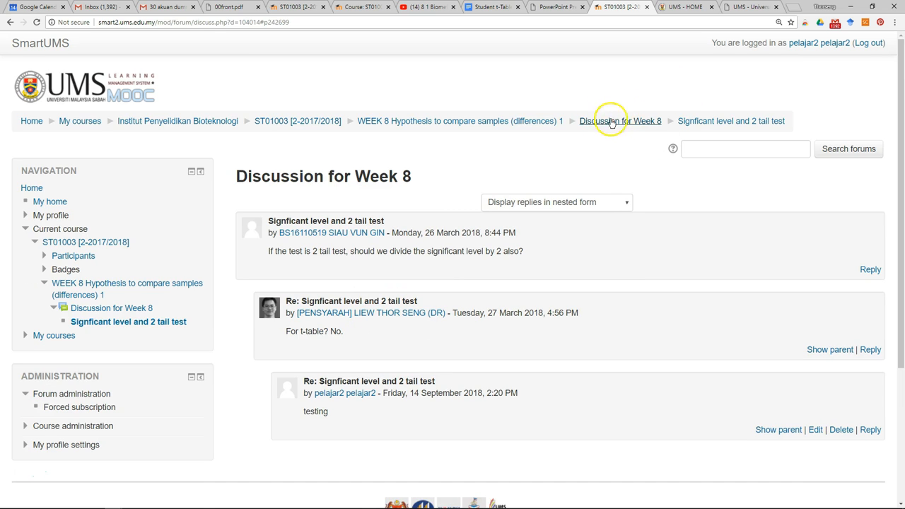
Step: Return to the Discussion for Week 8 topic list via the breadcrumb
click(610, 122)
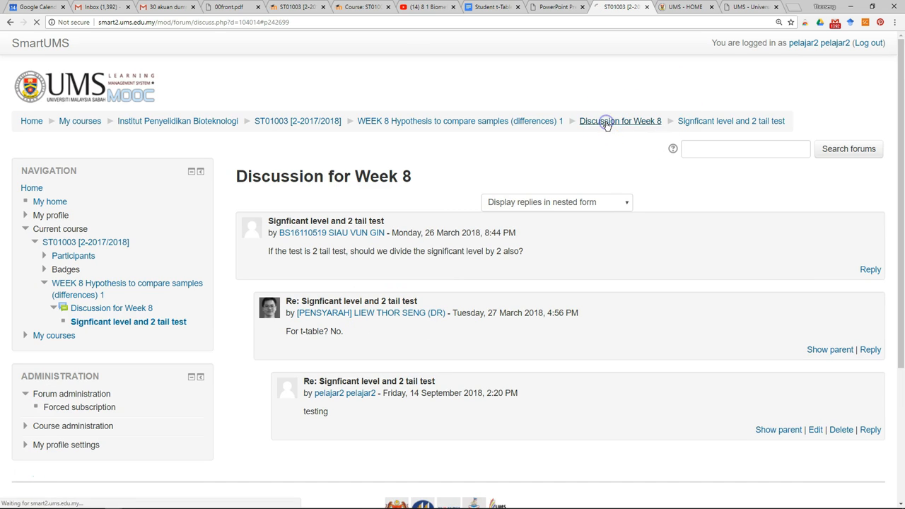
click(622, 121)
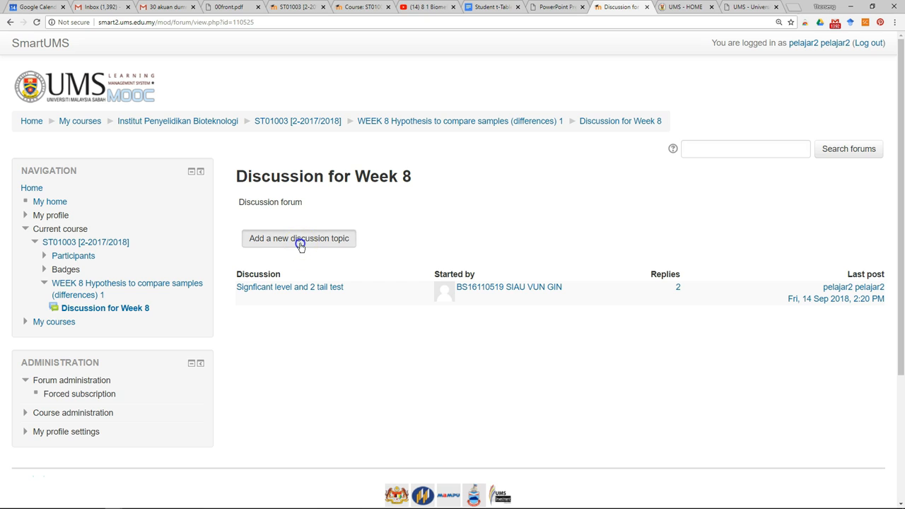
Step: Start a new topic with subject 'A question about t-test', correcting a mistyped 'Add'
click(300, 237)
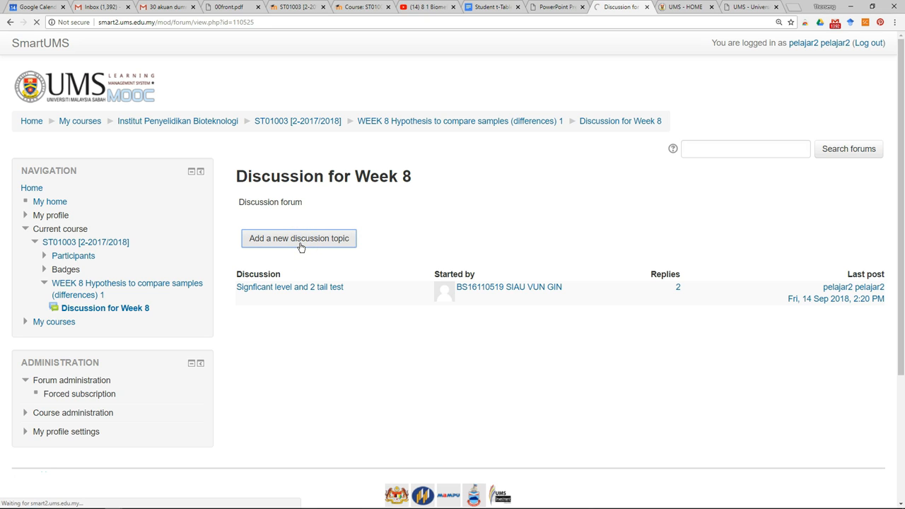
click(298, 237)
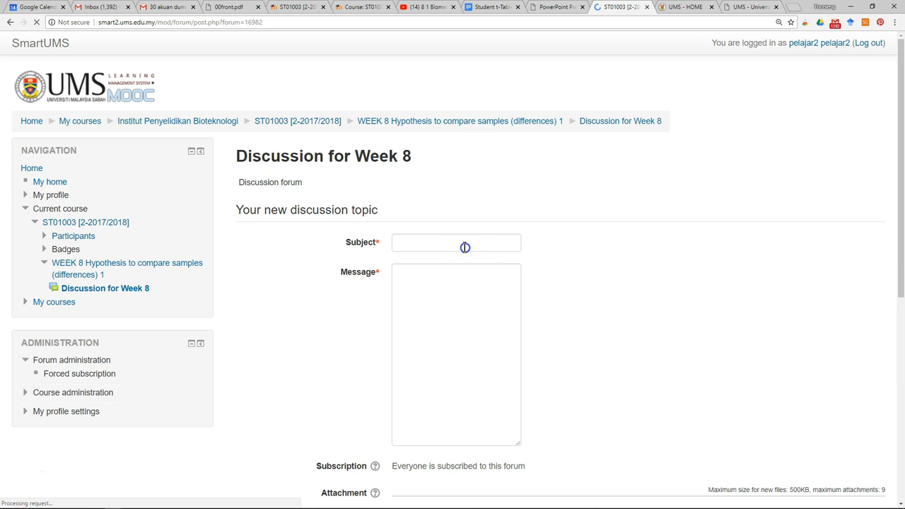
text(Add)
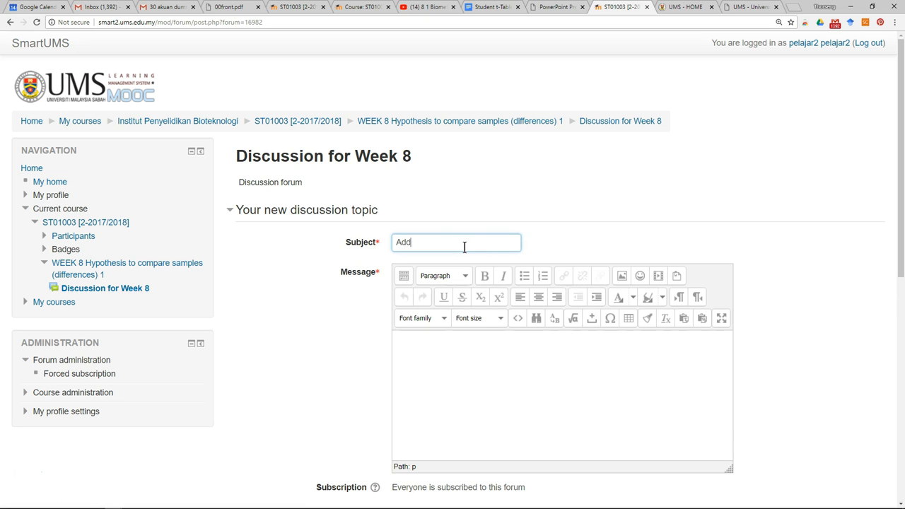
key(Backspace)
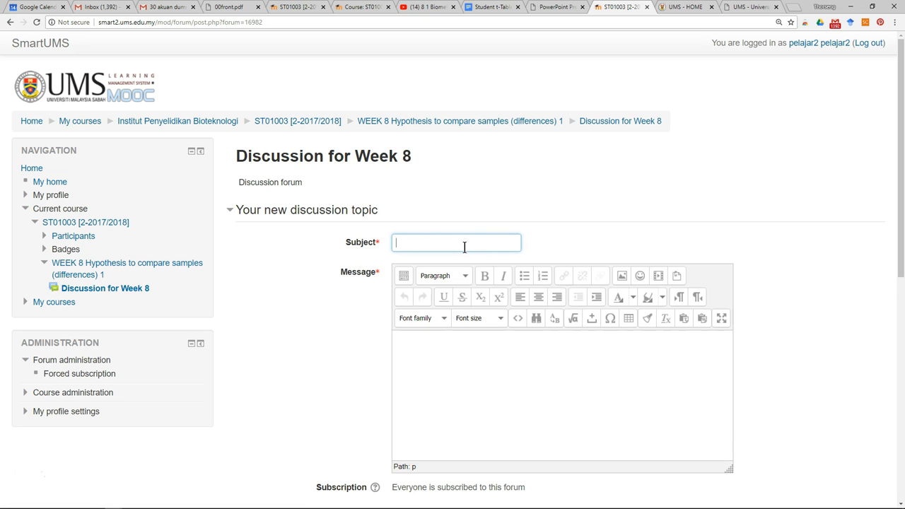
text(A)
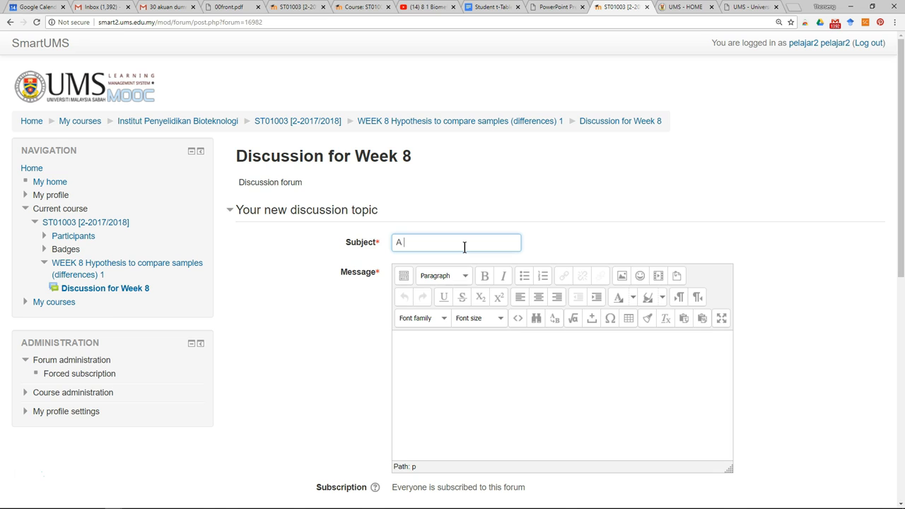
text(quest)
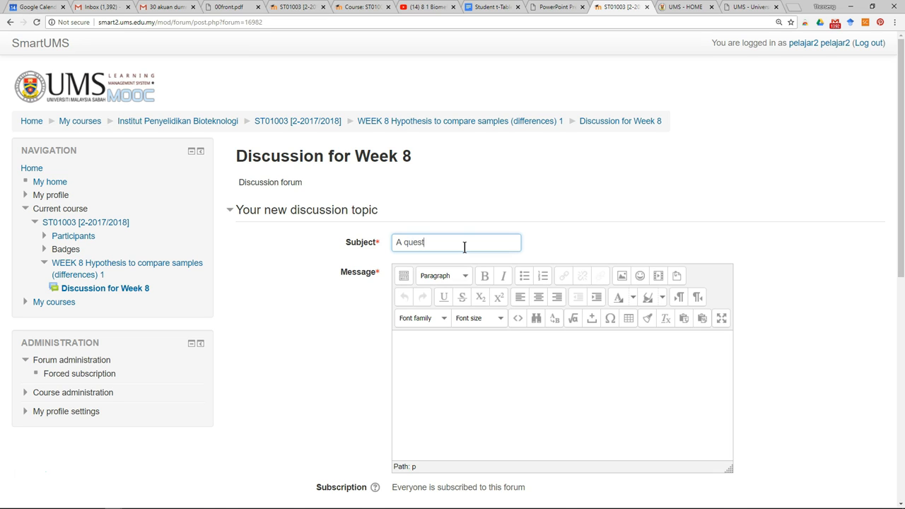
text(ion)
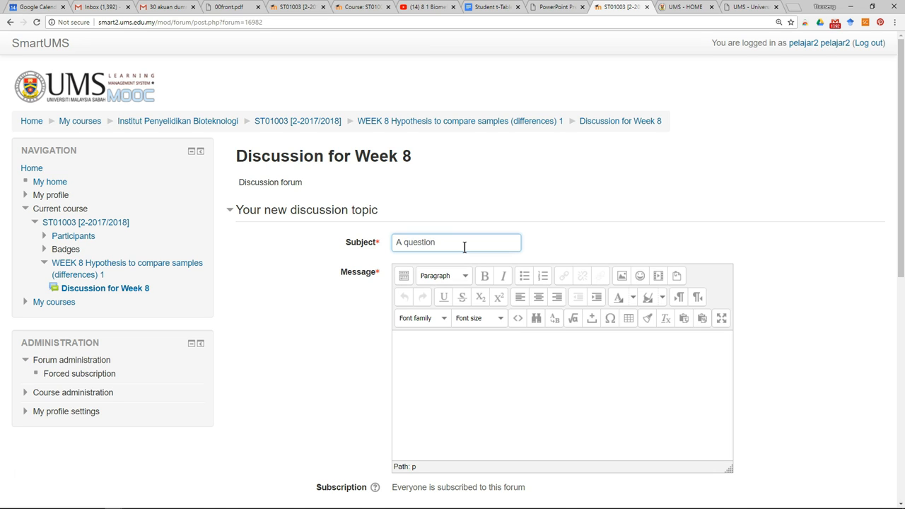
mouse_move(506, 476)
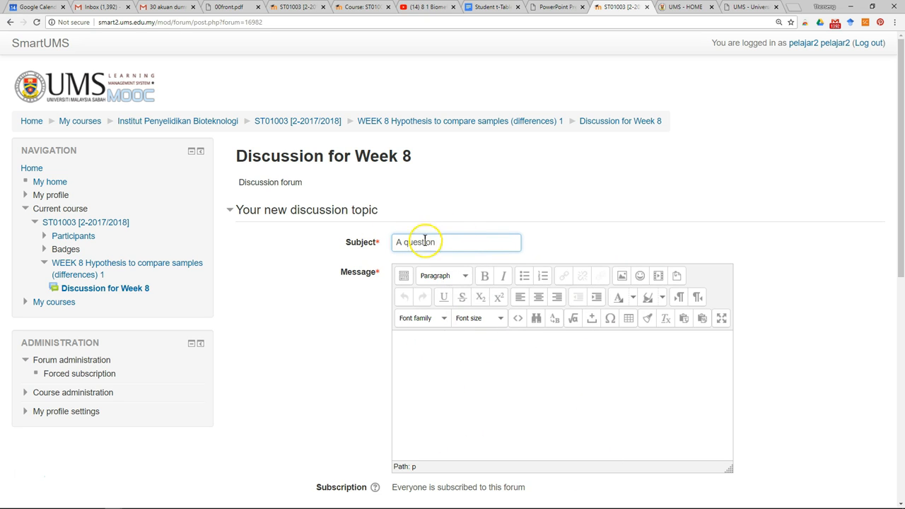
text(about)
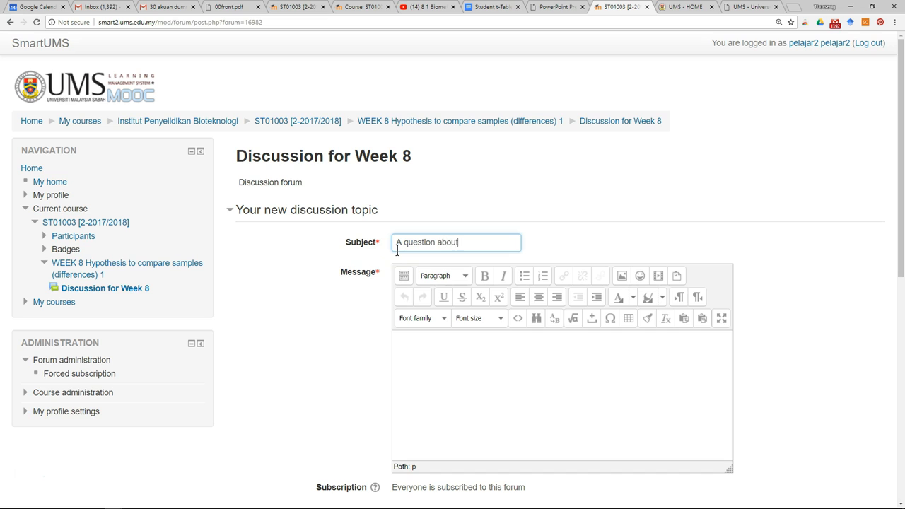
text(t-tes)
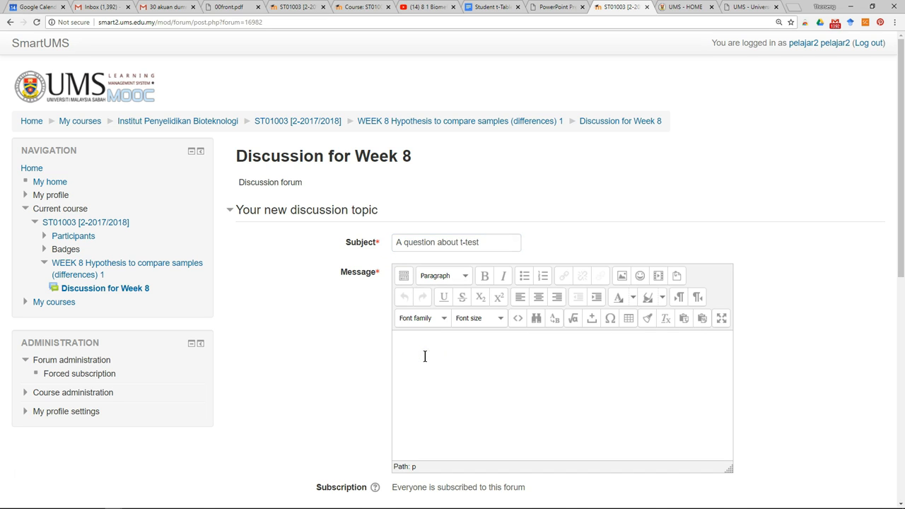
Step: Enter 'testing' as the topic message and move down to the posting controls
text(testing)
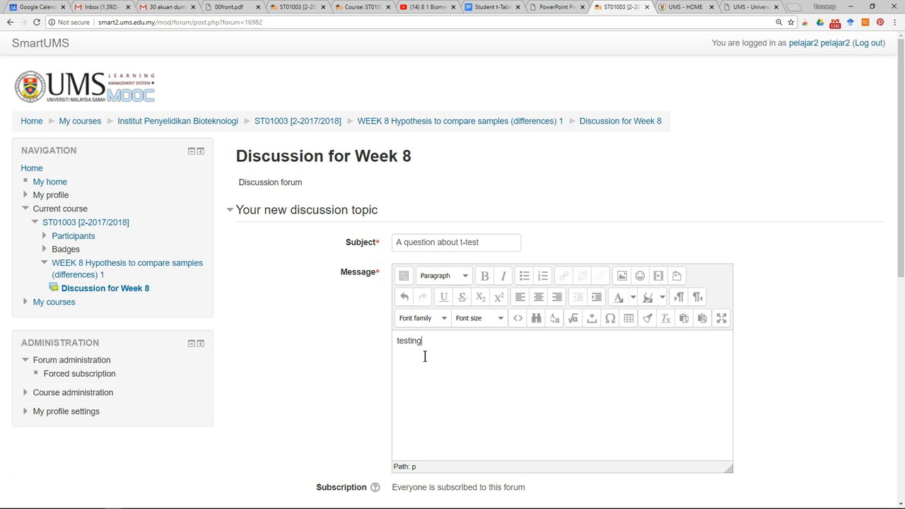
scroll(down, 3)
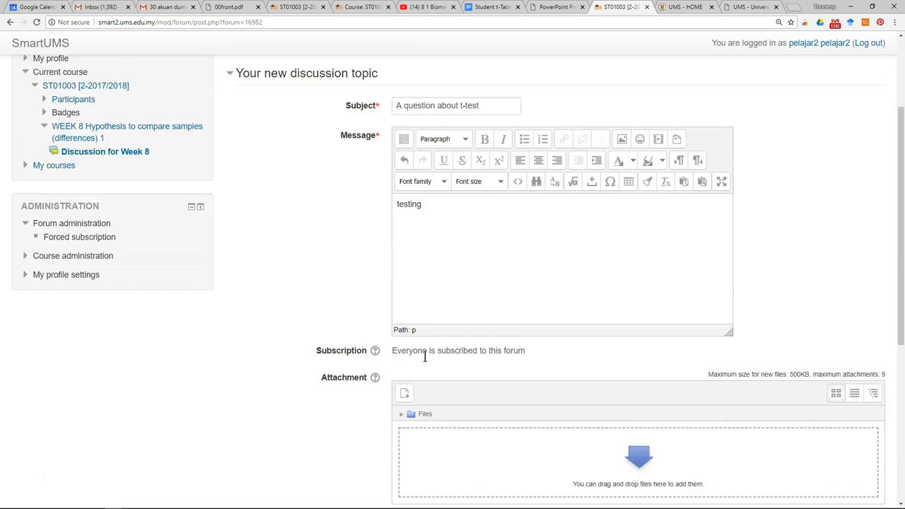
scroll(down, 3)
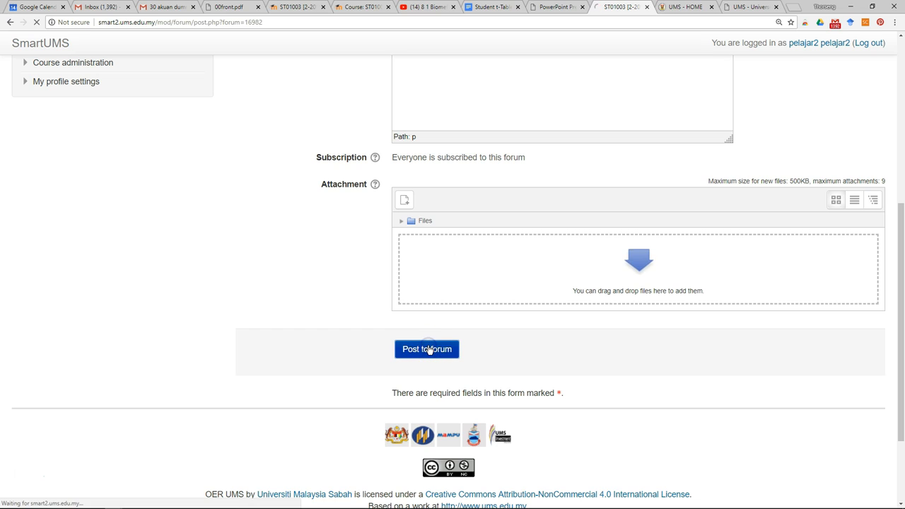
Step: Post 'A question about t-test' to the forum and continue back to the Week 8 list
click(428, 349)
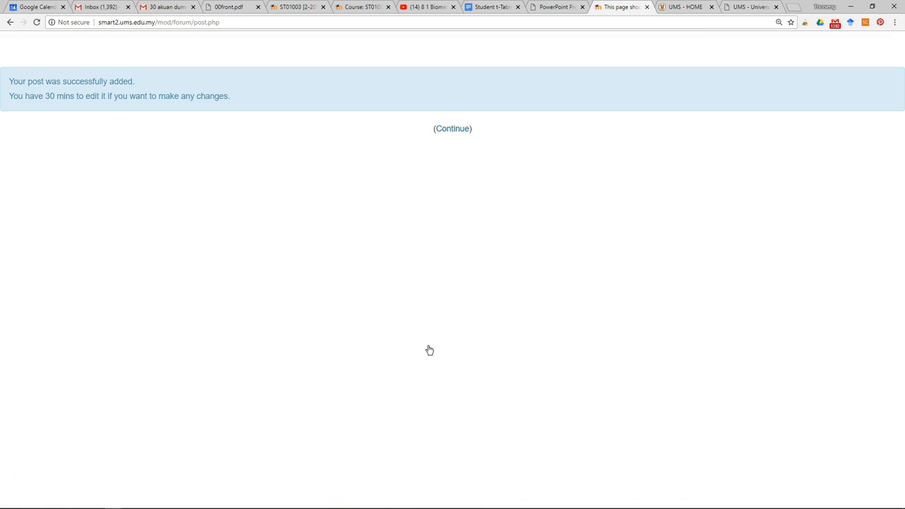
click(452, 128)
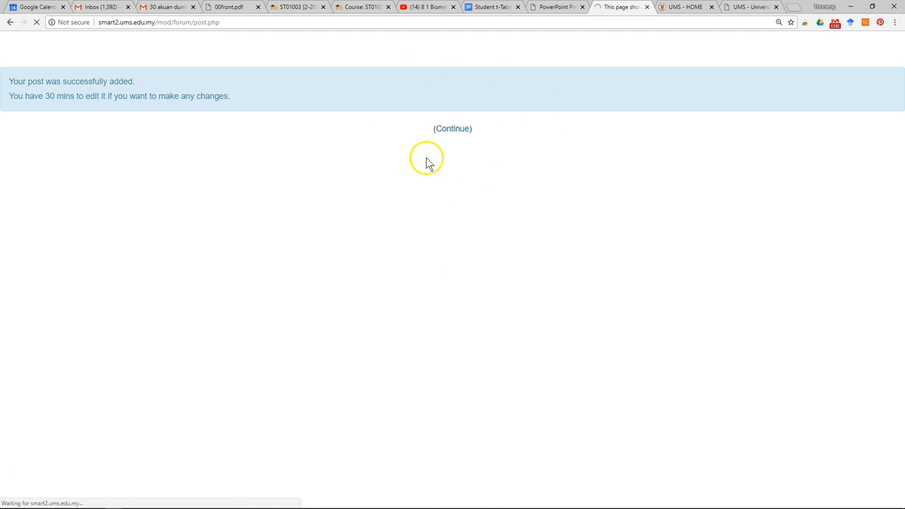
click(451, 127)
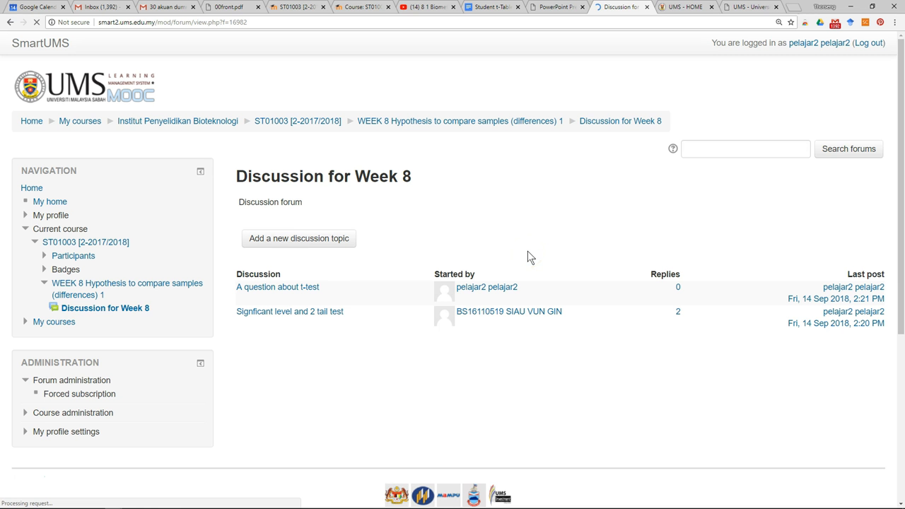
mouse_move(281, 310)
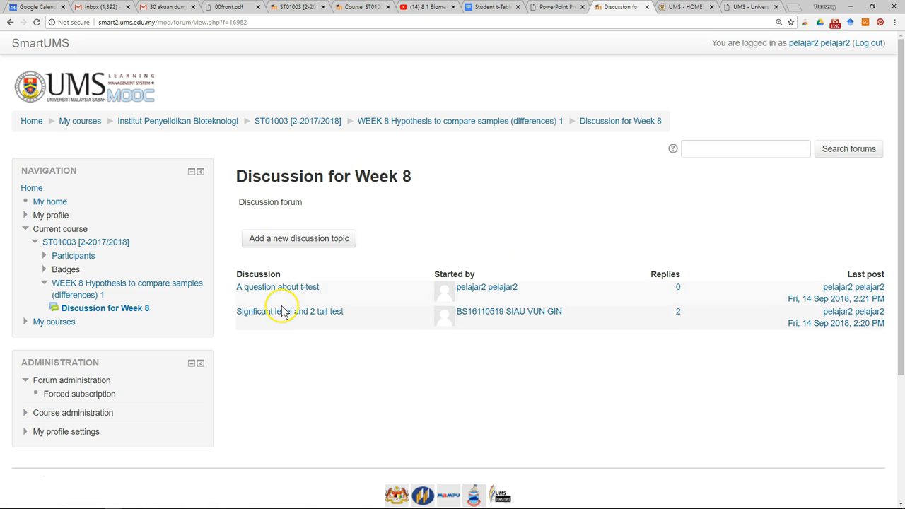
mouse_move(326, 290)
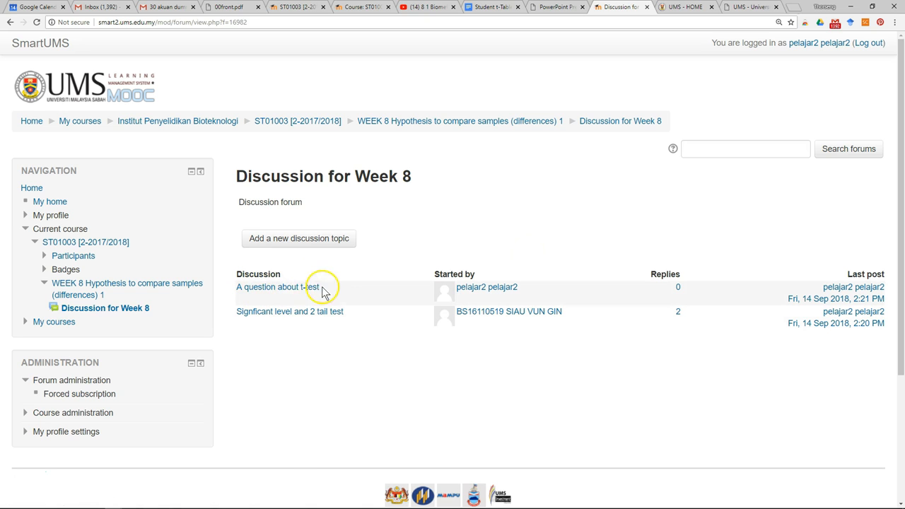